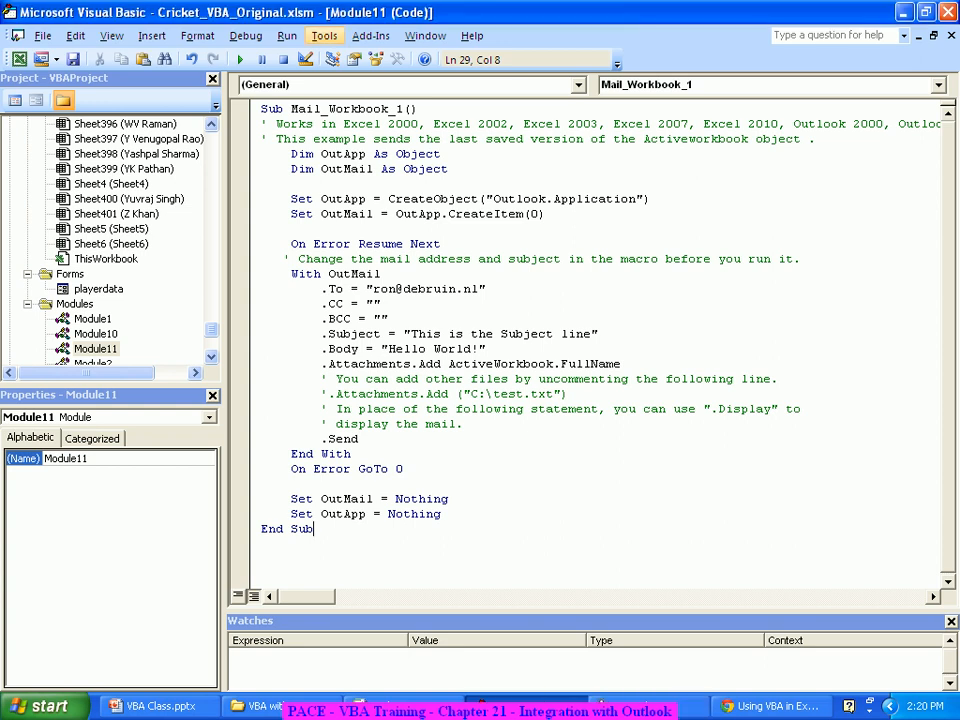
Bring up the VBA editor Options dialog from the Tools menu
{"action": "left_click", "coordinate": [324, 36]}
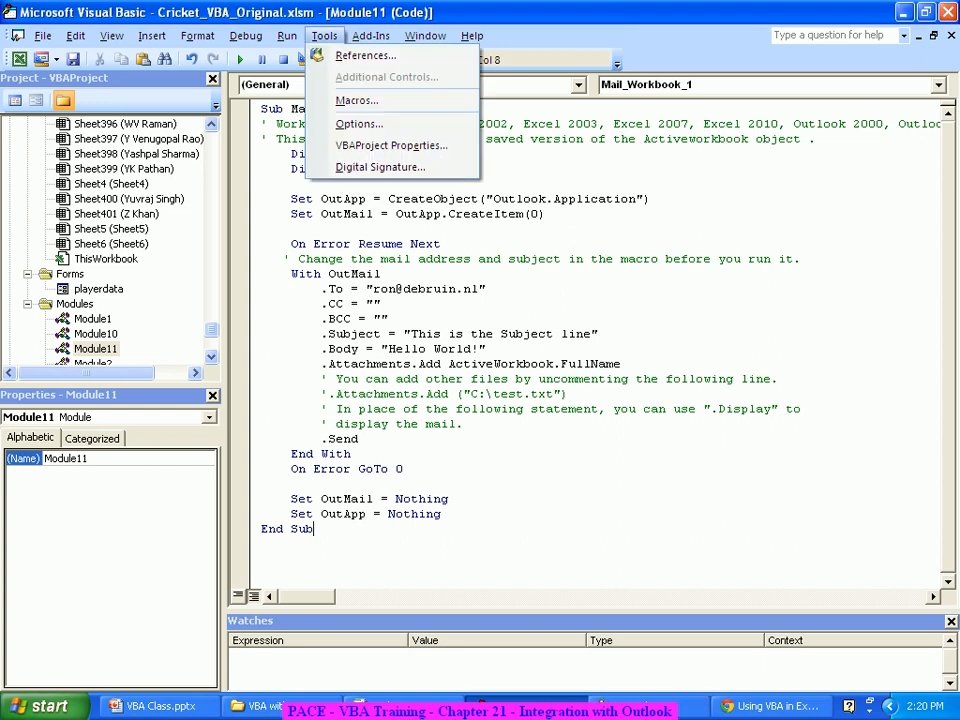
{"action": "mouse_move", "coordinate": [366, 56]}
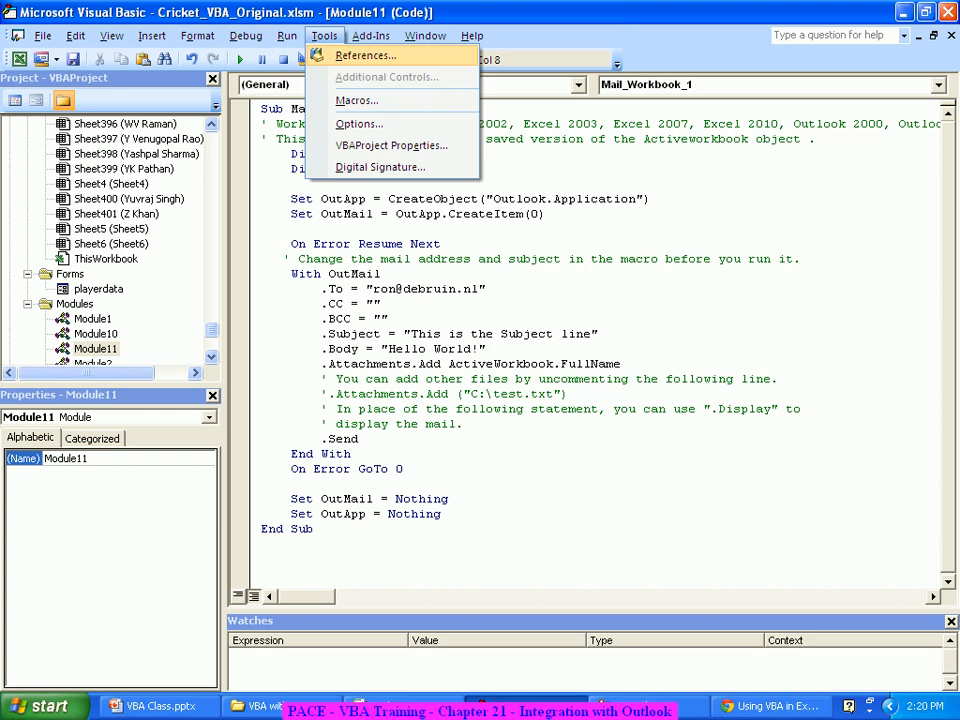
{"action": "mouse_move", "coordinate": [356, 100]}
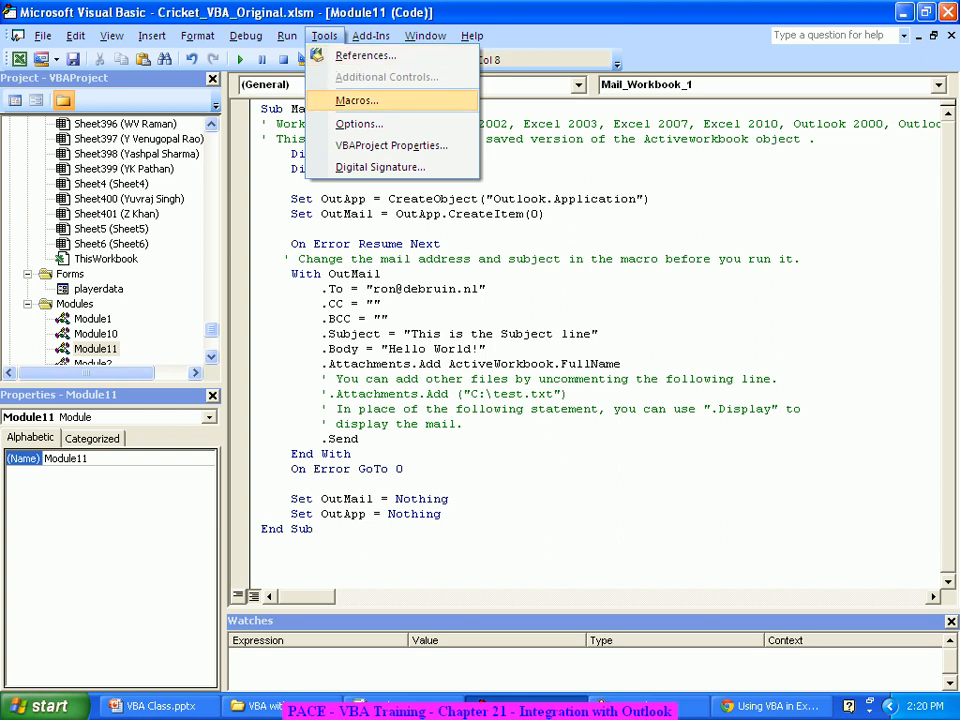
{"action": "left_click", "coordinate": [358, 124]}
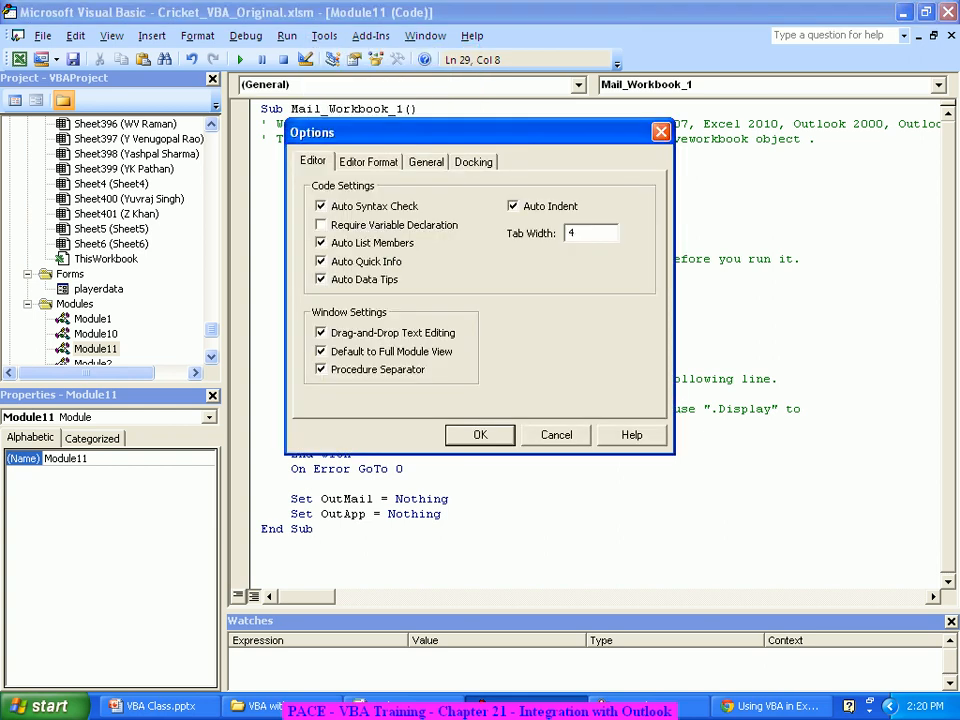
Dismiss Options and enable the Microsoft Outlook 12.0 Object Library in the project References
{"action": "left_click", "coordinate": [480, 434]}
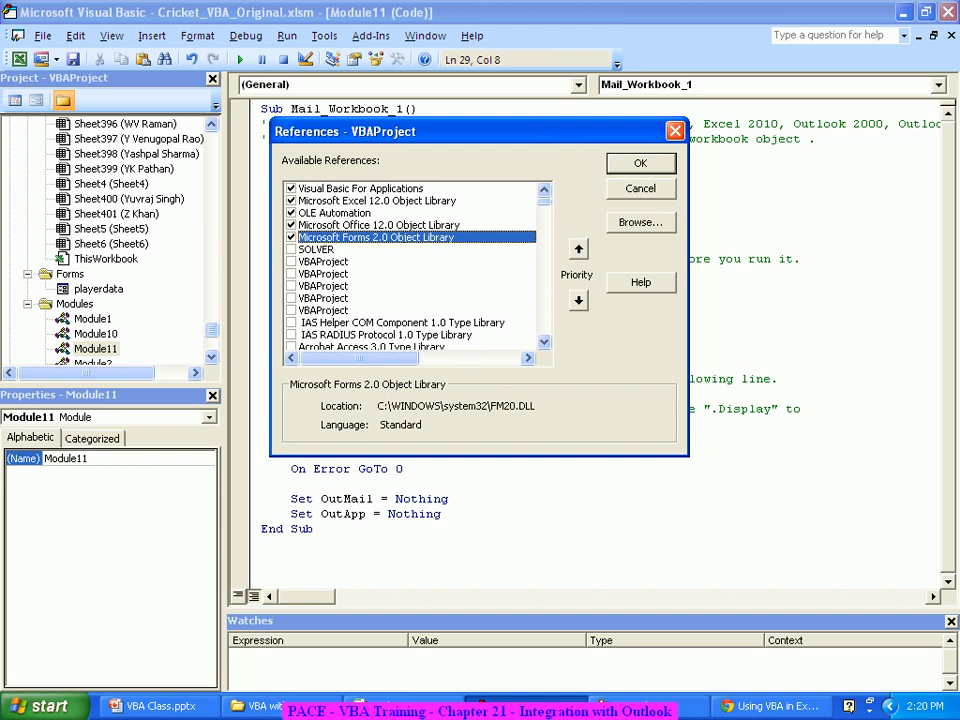
{"action": "scroll", "scroll_direction": "down", "scroll_amount": 3}
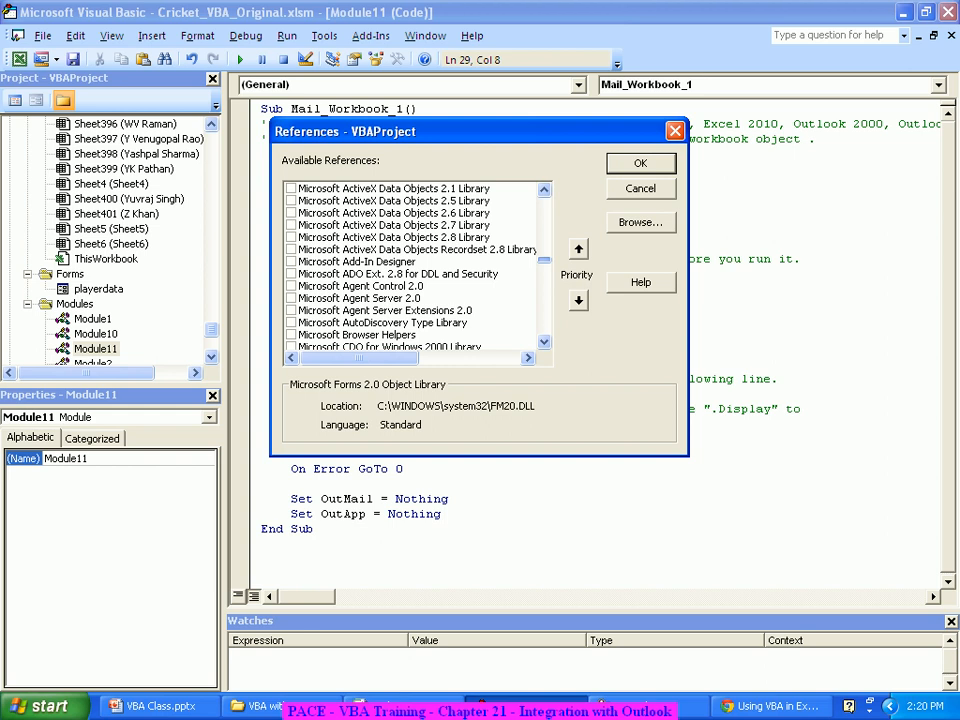
{"action": "scroll", "scroll_direction": "down", "scroll_amount": 3}
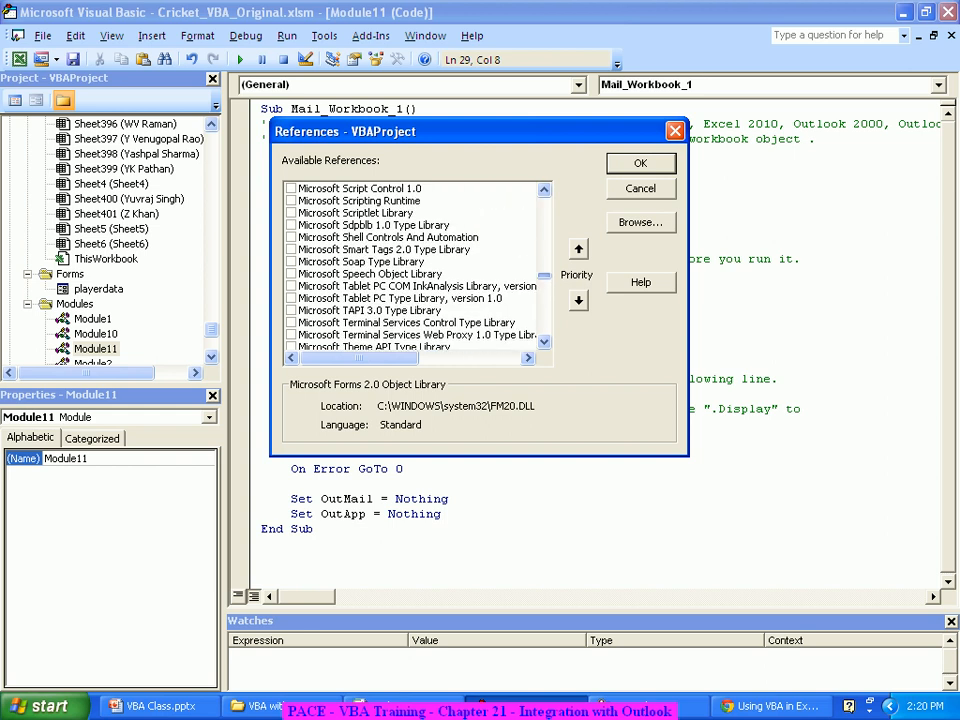
{"action": "scroll", "scroll_direction": "down", "scroll_amount": 3}
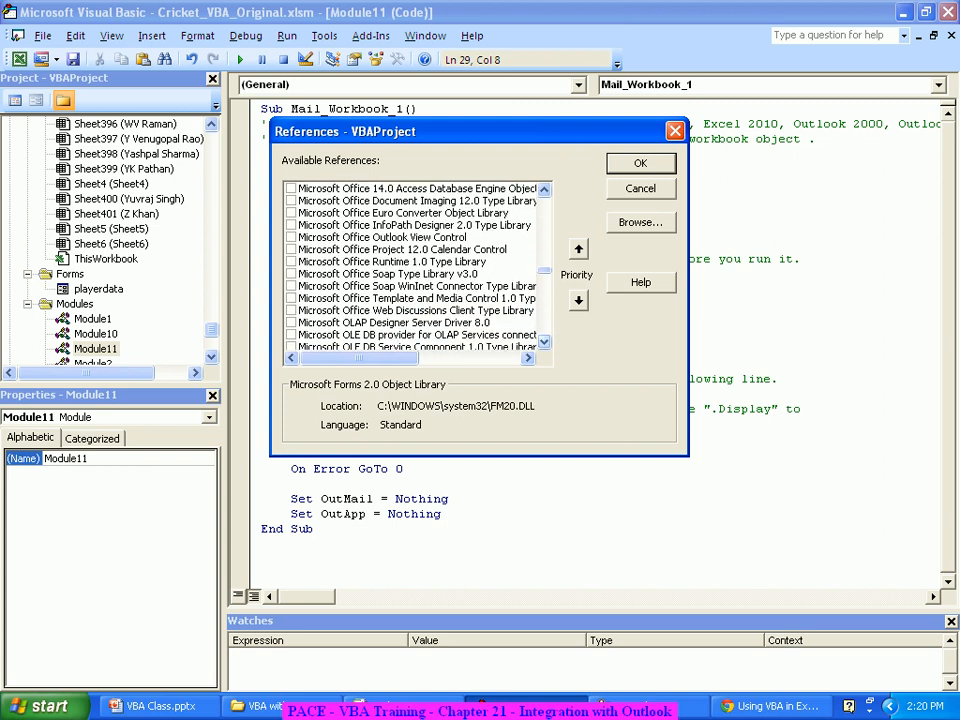
{"action": "scroll", "scroll_direction": "down", "scroll_amount": 3}
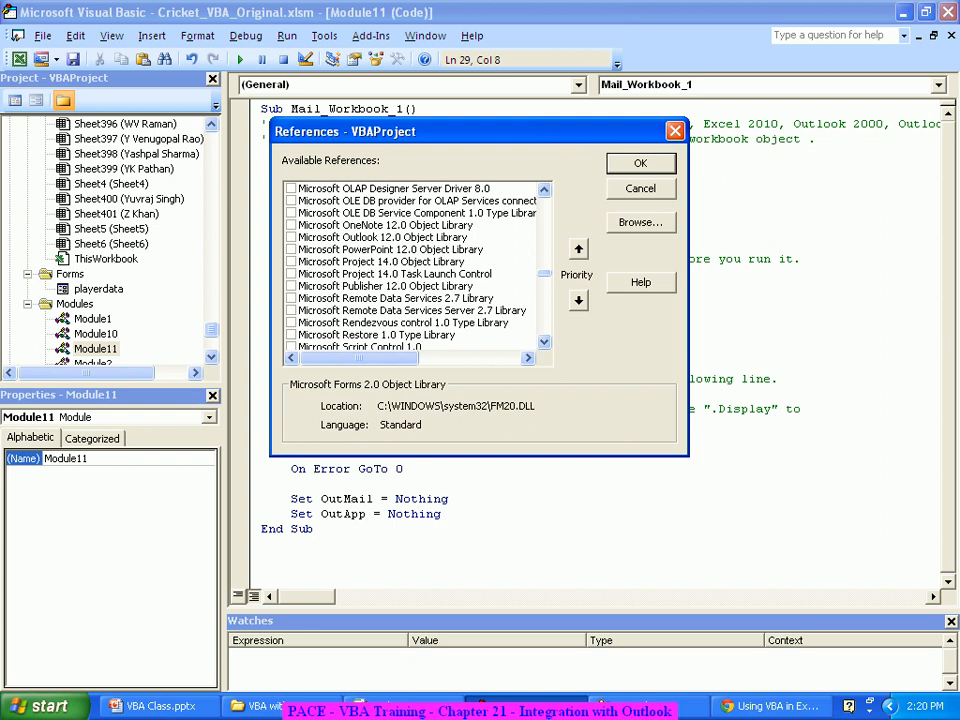
{"action": "left_click", "coordinate": [292, 236]}
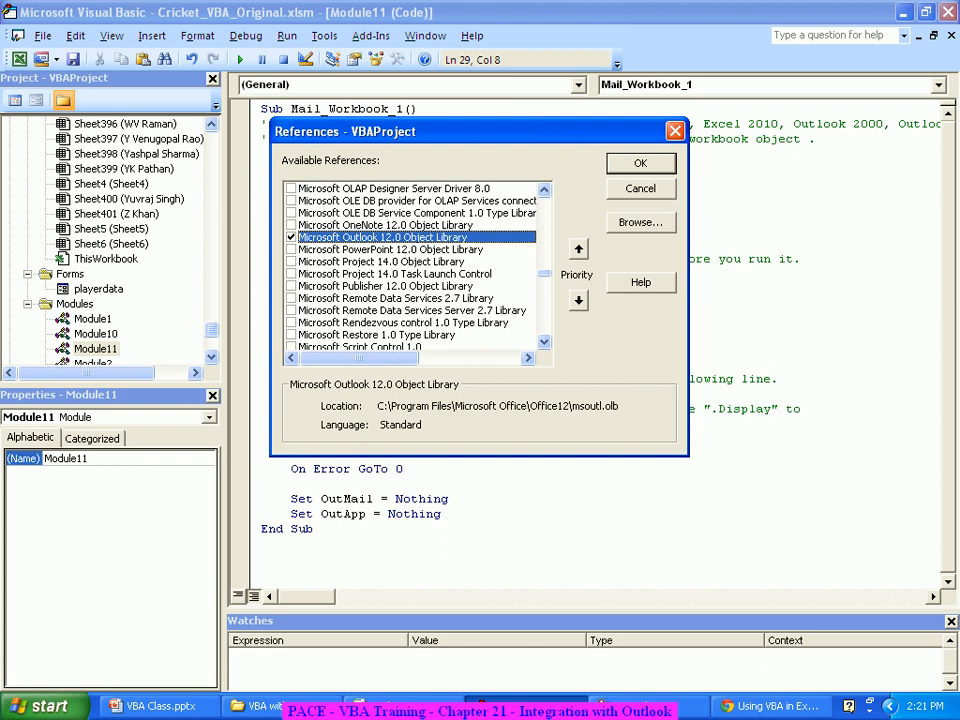
{"action": "left_click", "coordinate": [640, 164]}
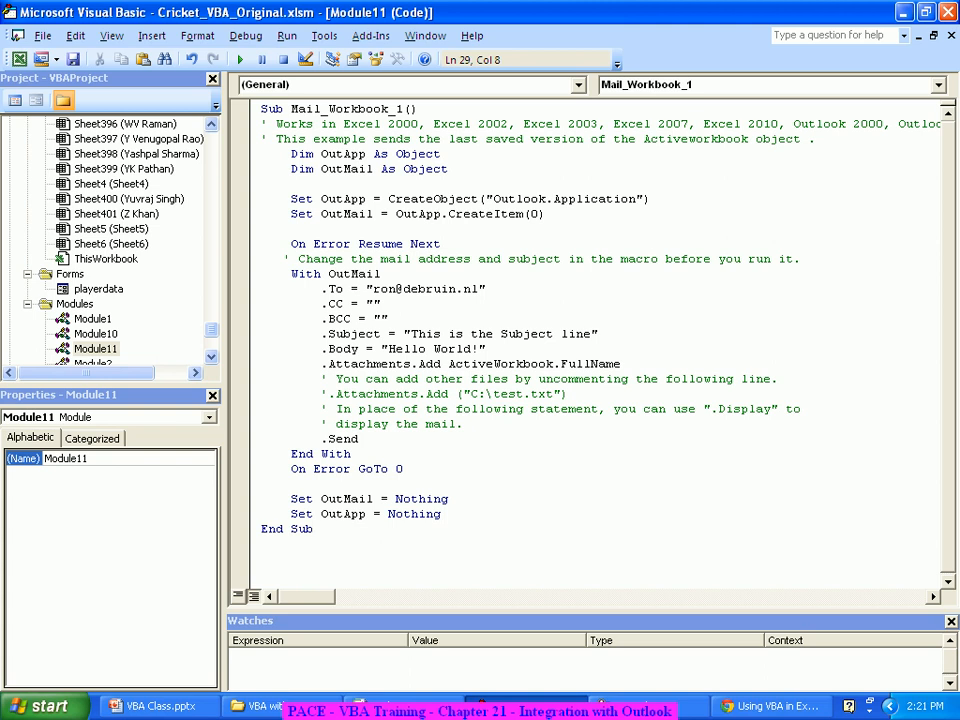
{"action": "double_click", "coordinate": [424, 288]}
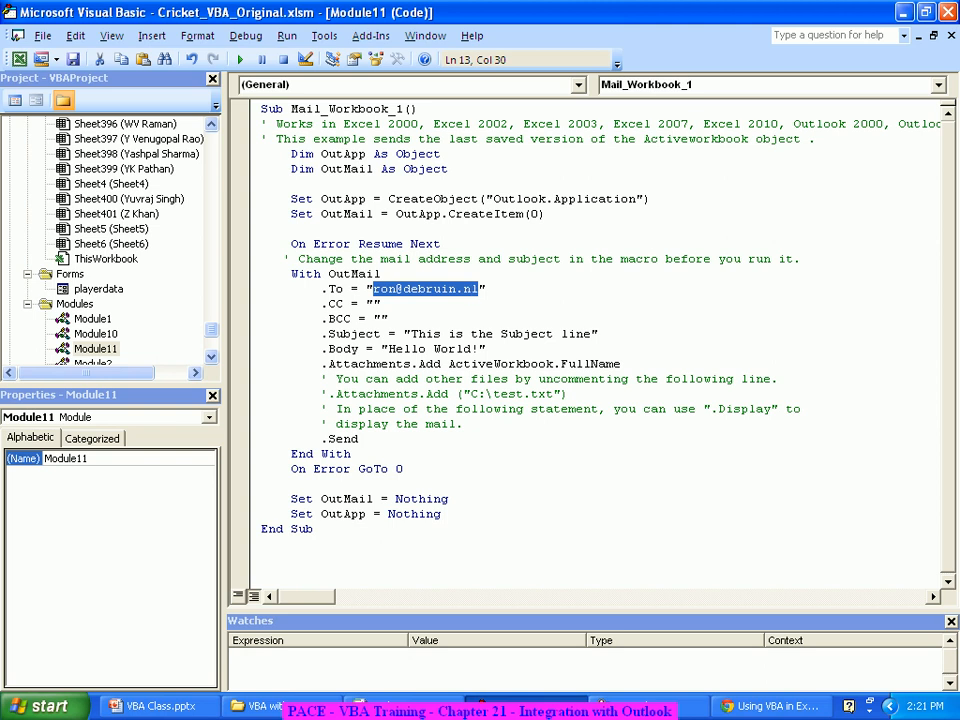
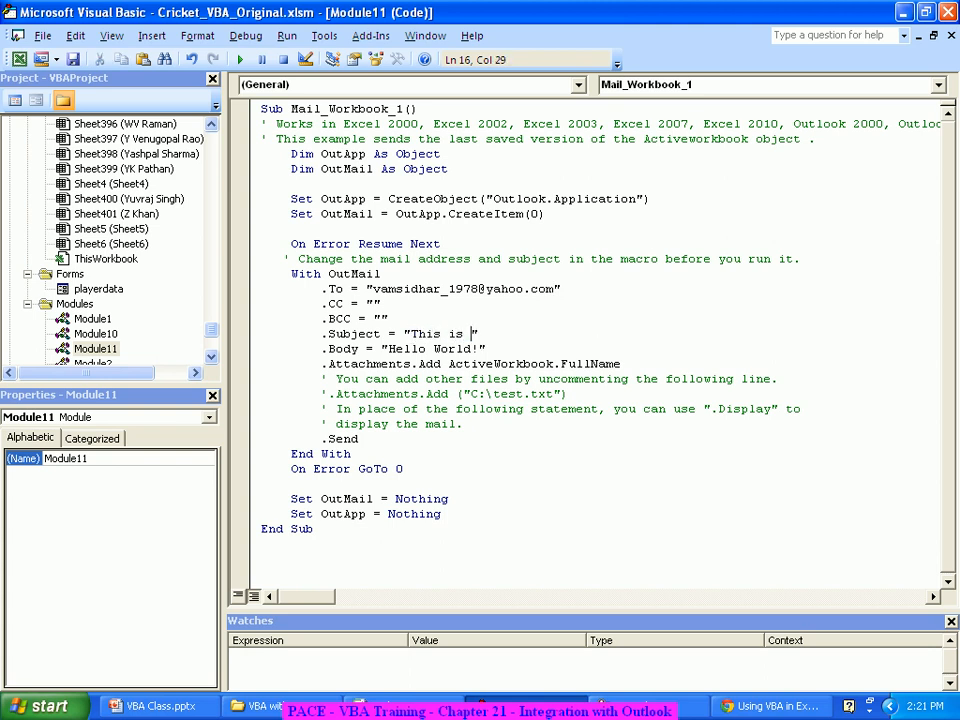
Change the .Subject line to "This is your data file"
{"action": "type", "text": "your data"}
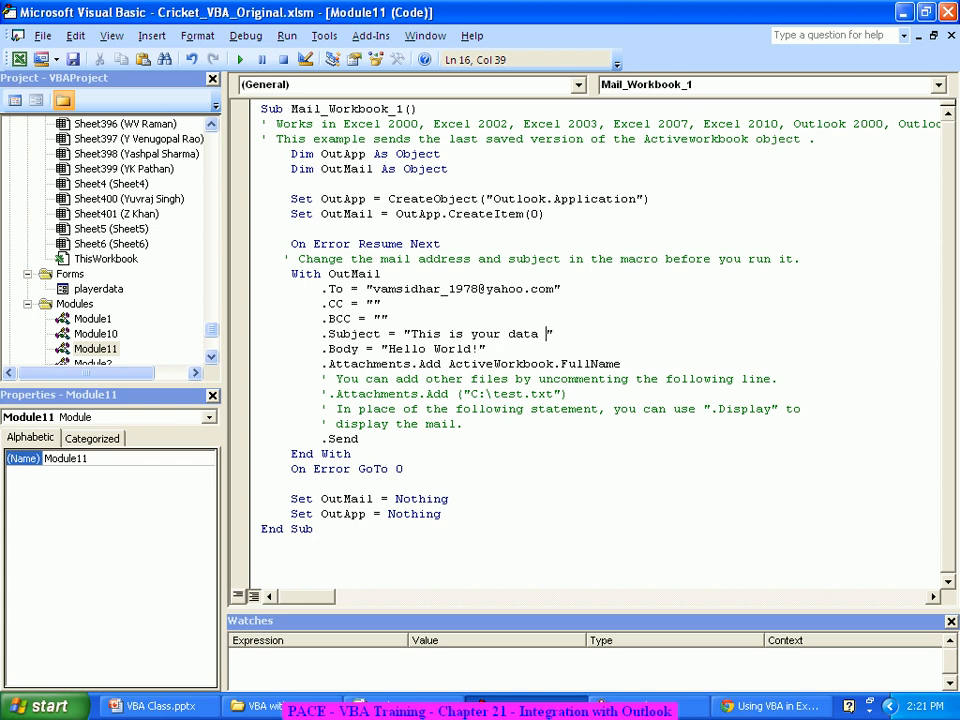
{"action": "type", "text": "file"}
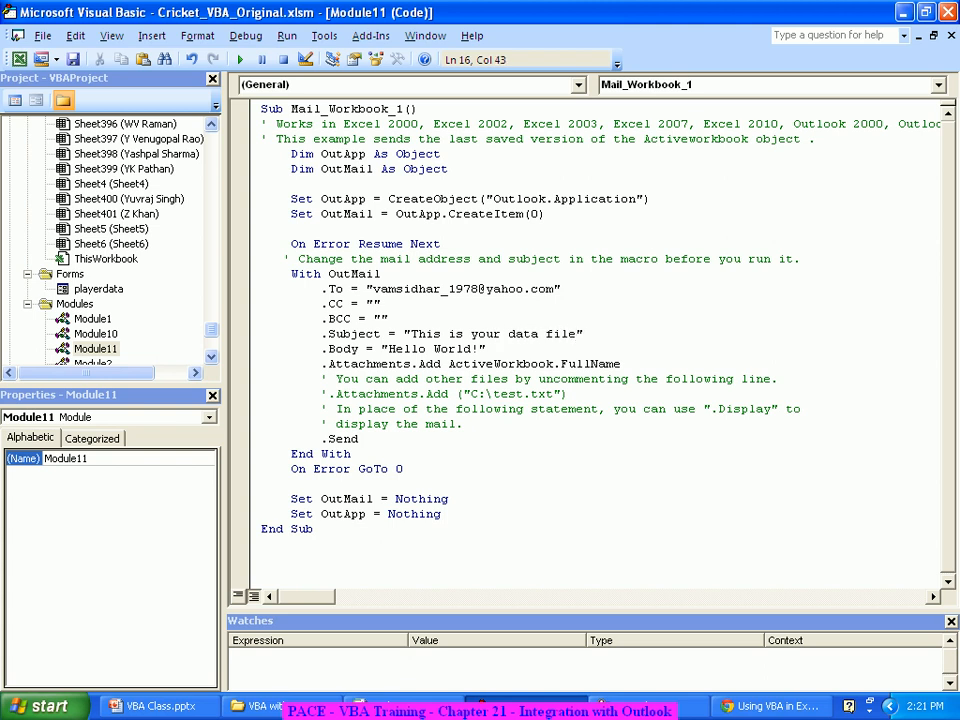
Rewrite the .Body text as "PFA the score card of yours" and select the ActiveWorkbook.FullName attachment argument
{"action": "double_click", "coordinate": [432, 348]}
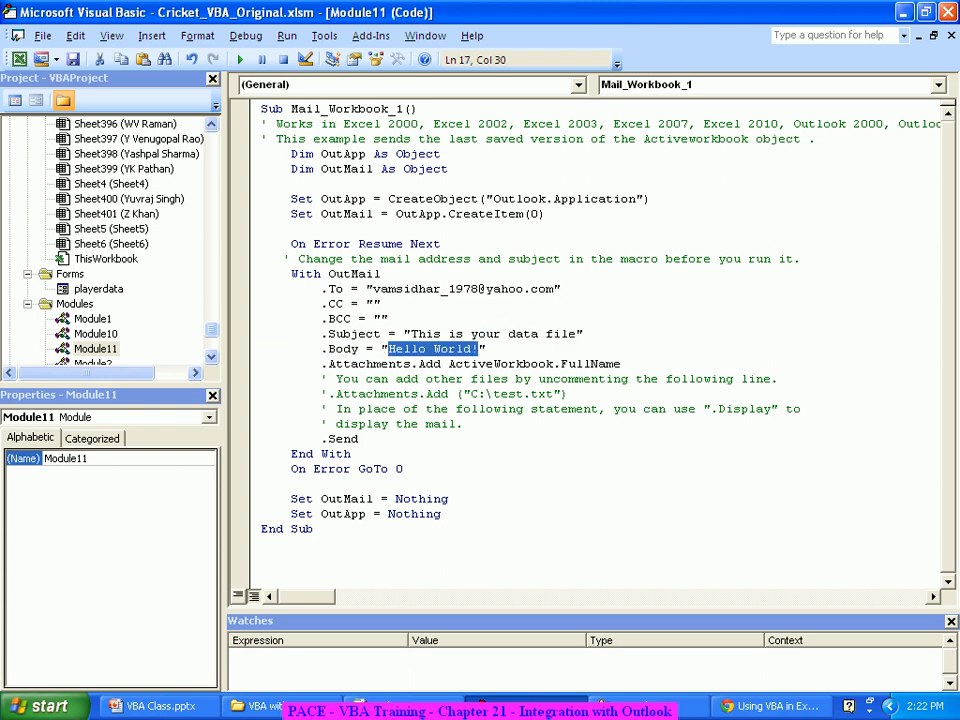
{"action": "type", "text": "PFA th"}
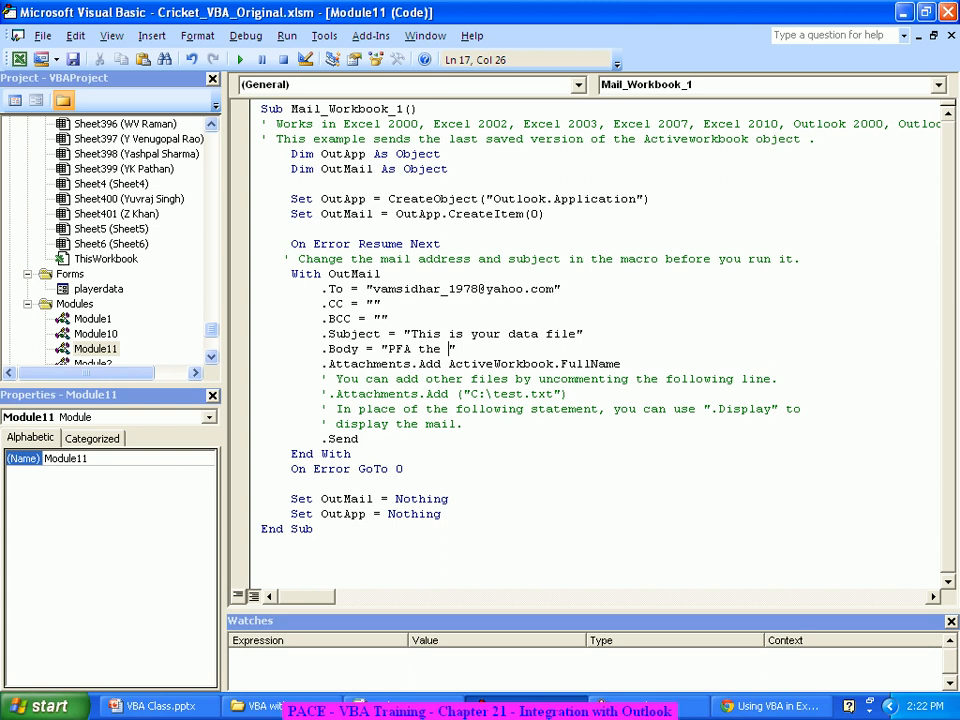
{"action": "type", "text": "score card of yours"}
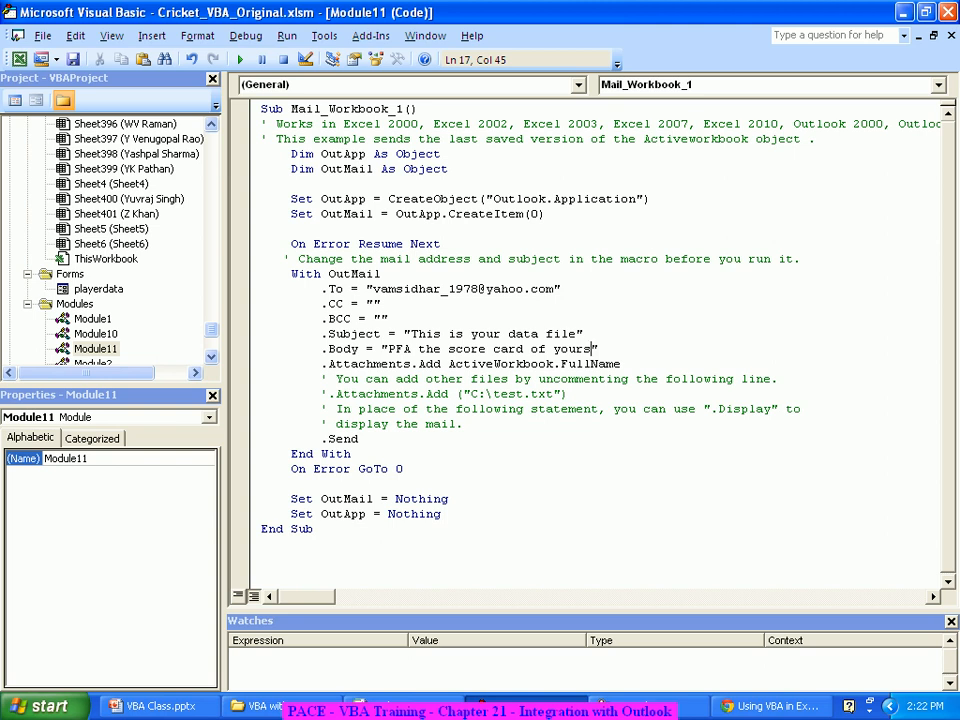
{"action": "double_click", "coordinate": [534, 364]}
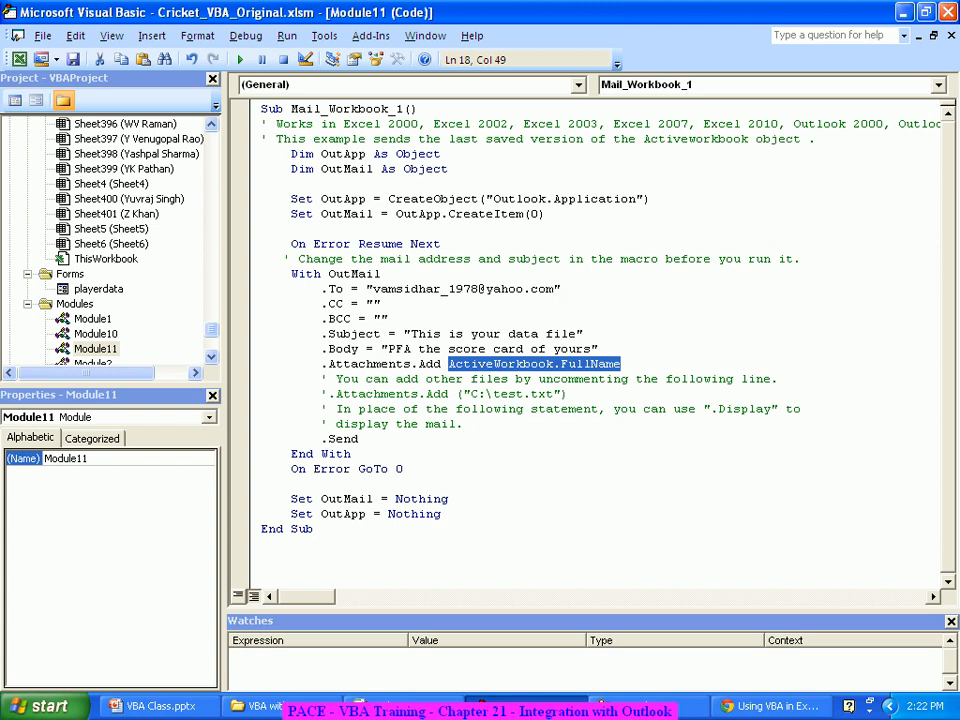
Replace ActiveWorkbook.FullName with the start of a quoted path "D:\" for the attachment
{"action": "key", "text": "Delete"}
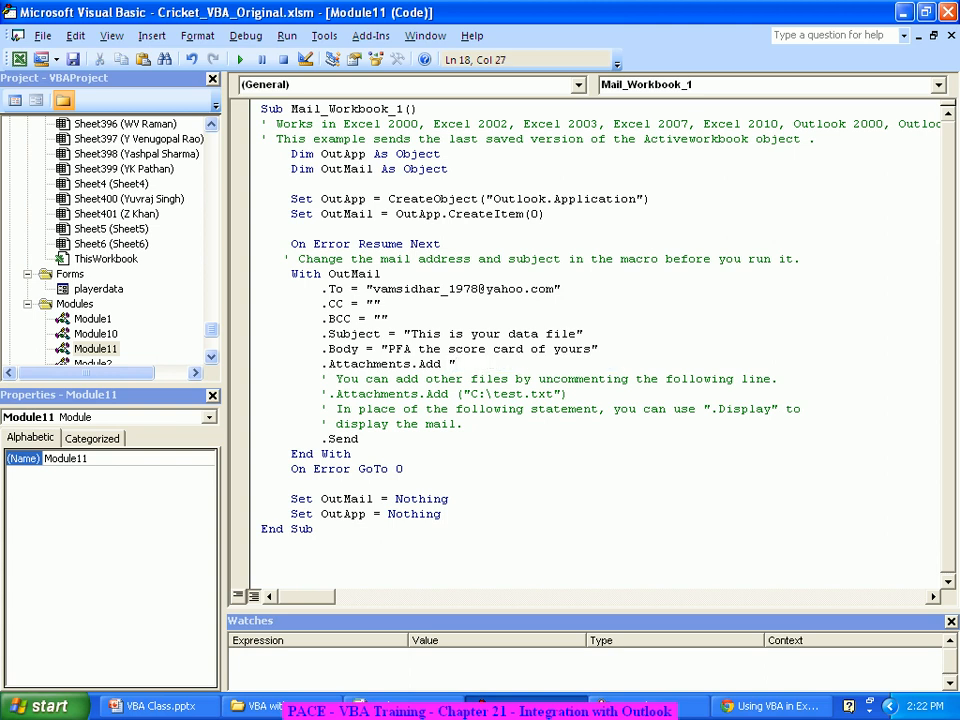
{"action": "type", "text": "D:"}
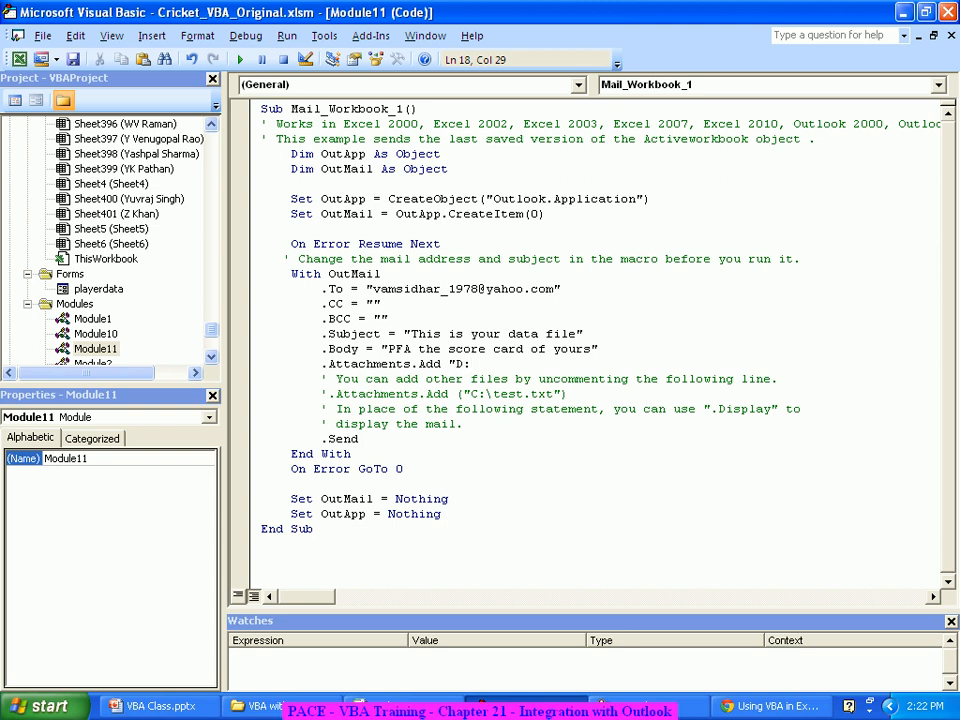
{"action": "type", "text": "\\"}
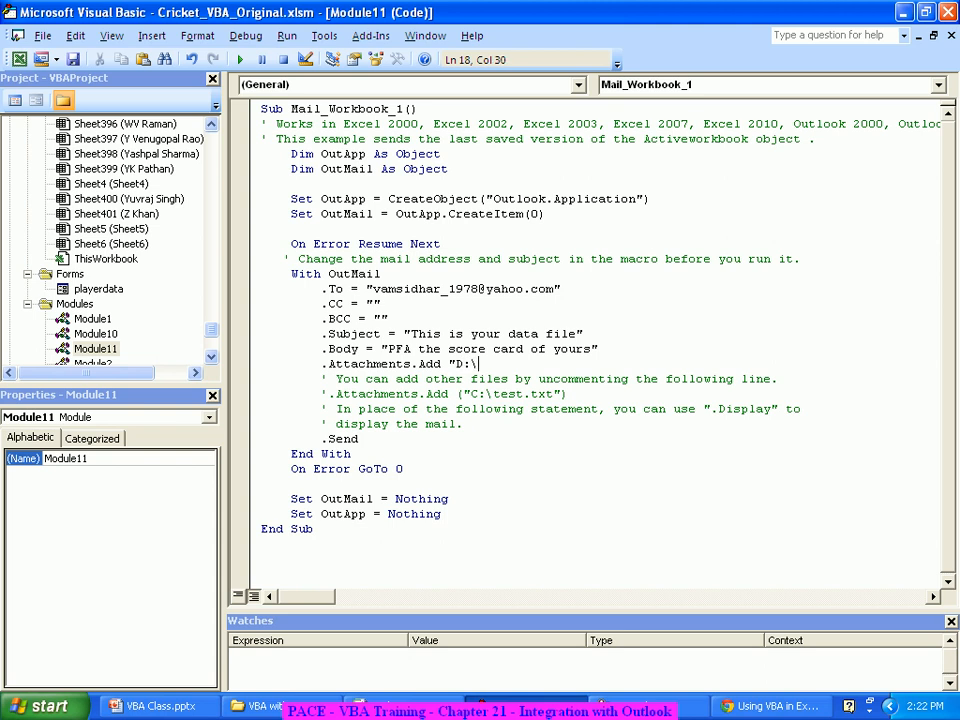